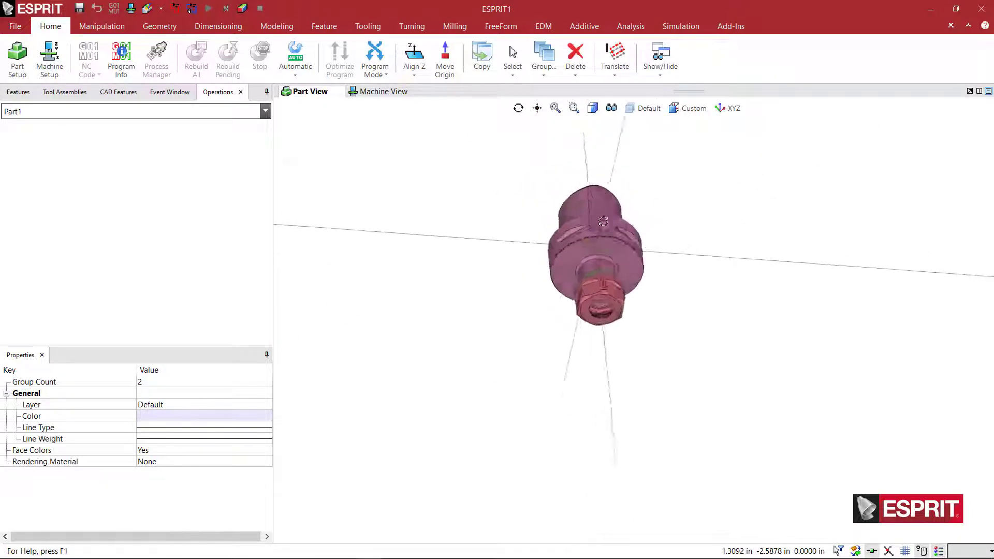
Orbit and zoom the imported Capto C6 holder to inspect it before aligning it to Z.
left_click_drag(596, 253, 671, 267)
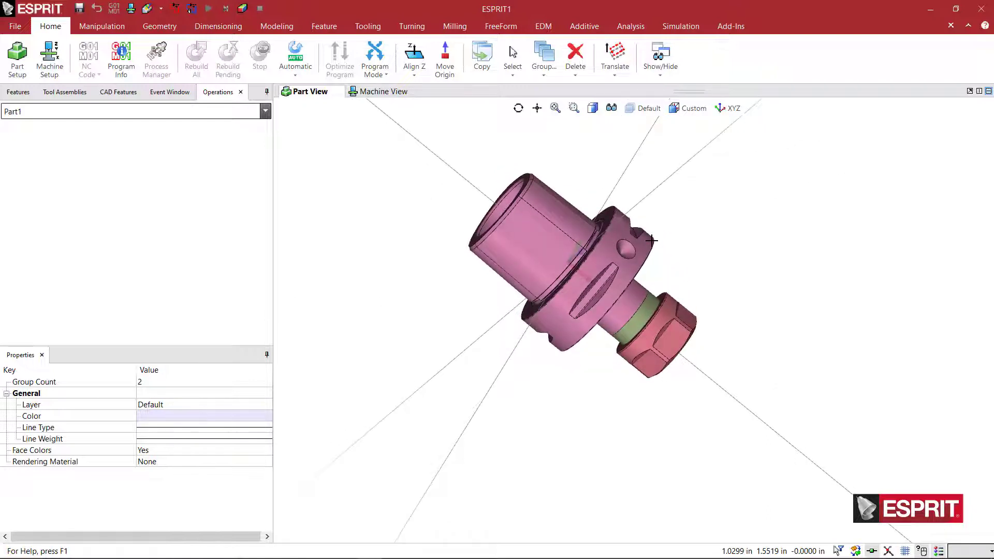
left_click_drag(652, 240, 691, 248)
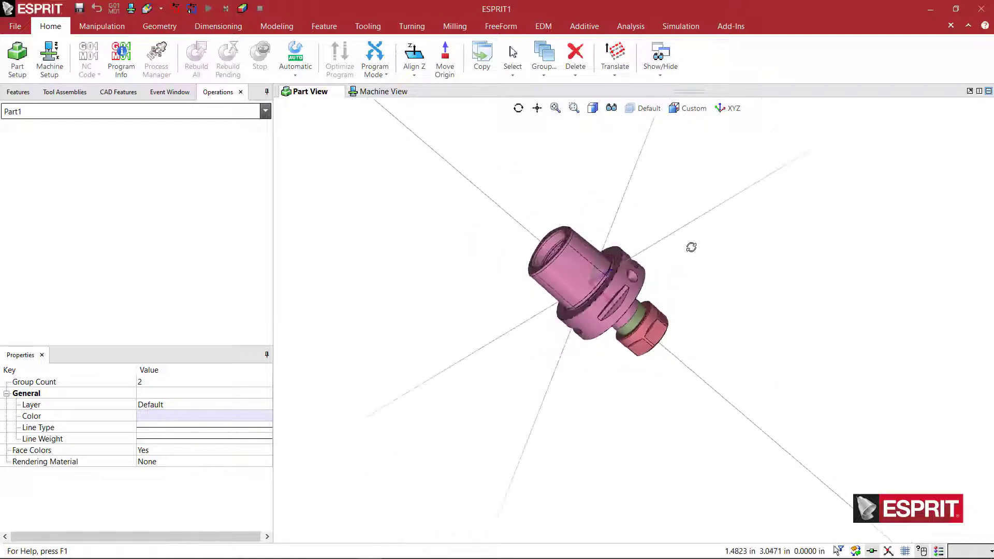
scroll("up", 3)
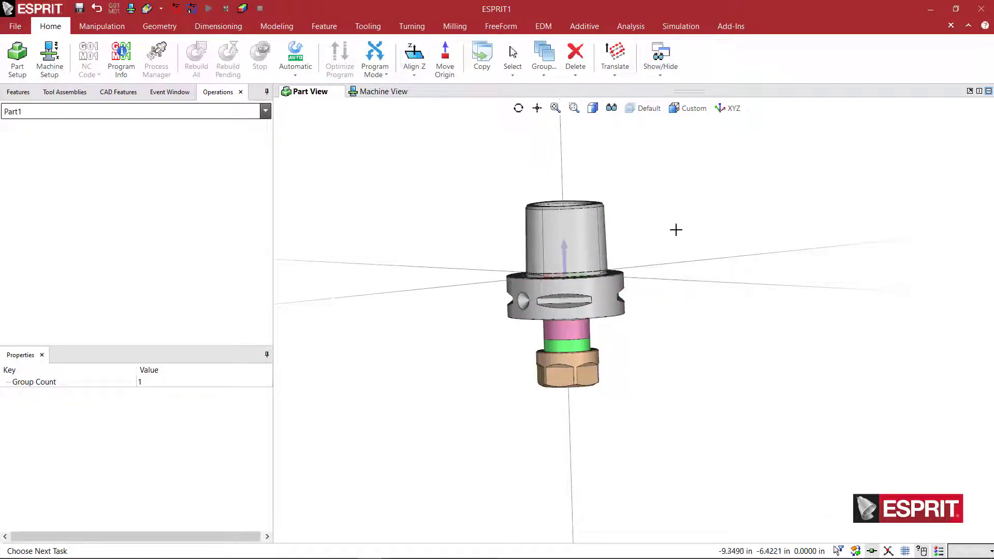
left_click_drag(676, 229, 688, 239)
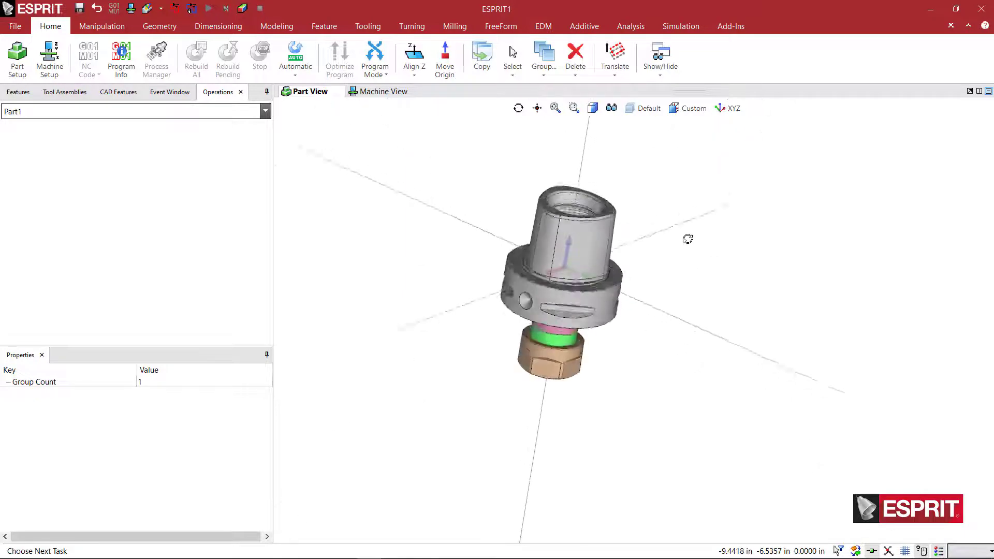
left_click_drag(687, 239, 615, 315)
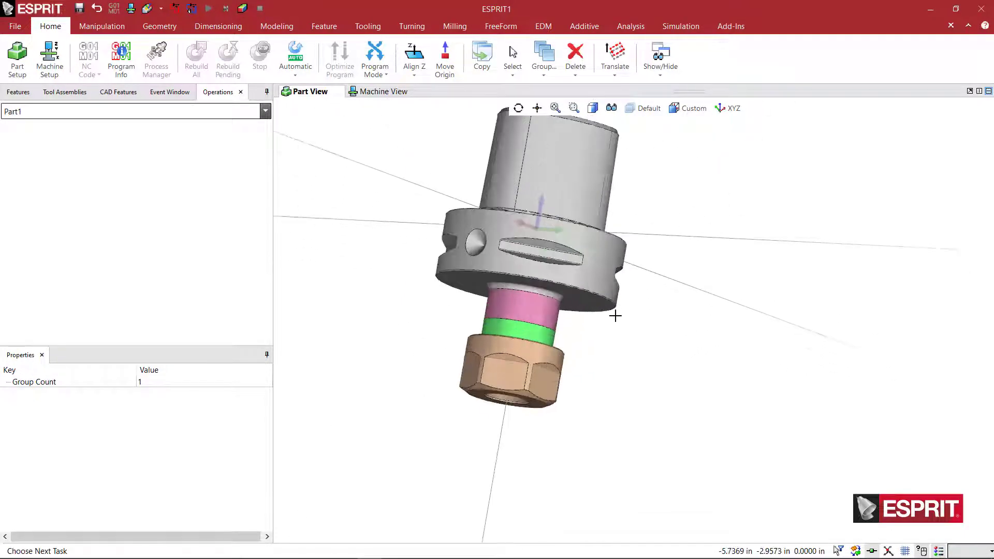
left_click_drag(615, 316, 573, 284)
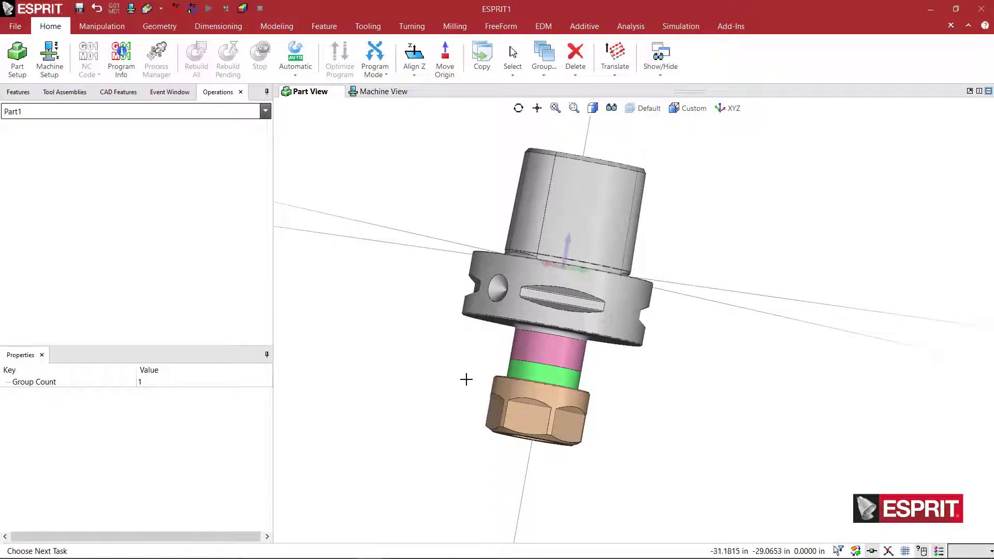
right_click(466, 380)
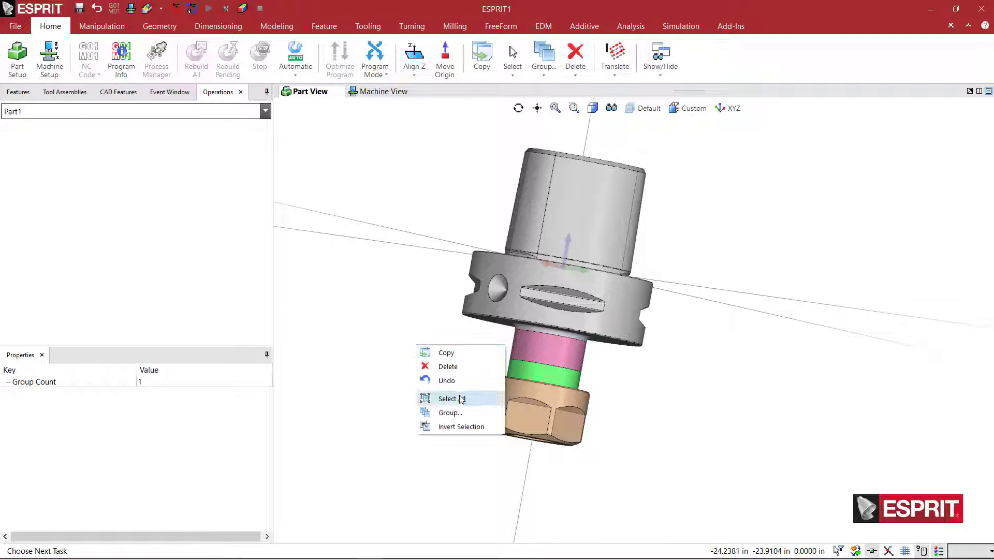
Select the collet nut and set its colour to dark gray via Properties.
left_click(447, 398)
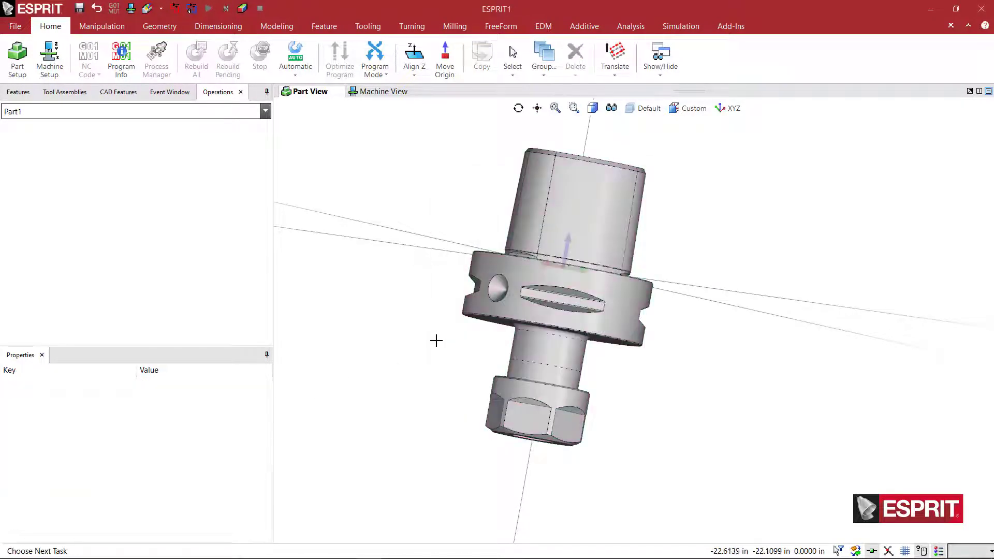
left_click(570, 424)
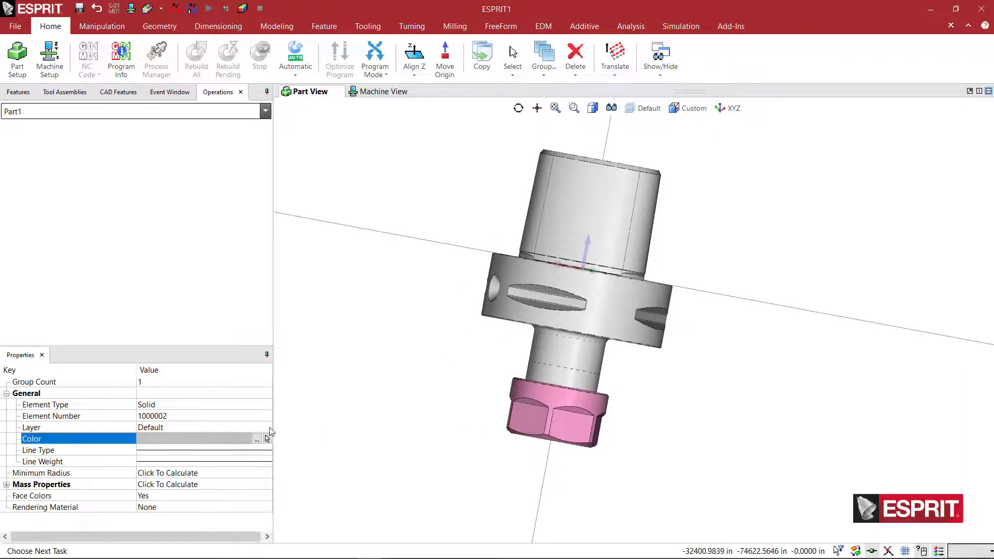
left_click(258, 438)
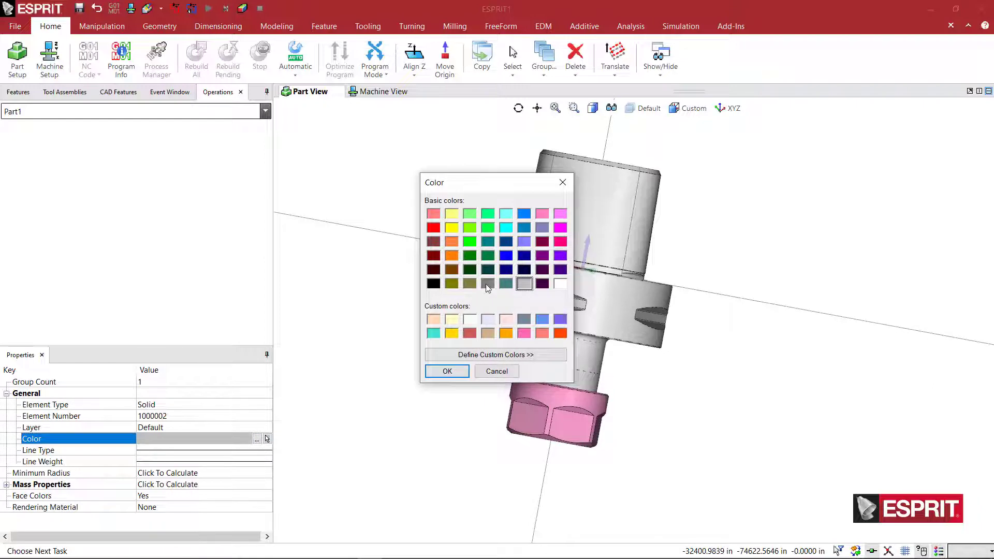
left_click(488, 284)
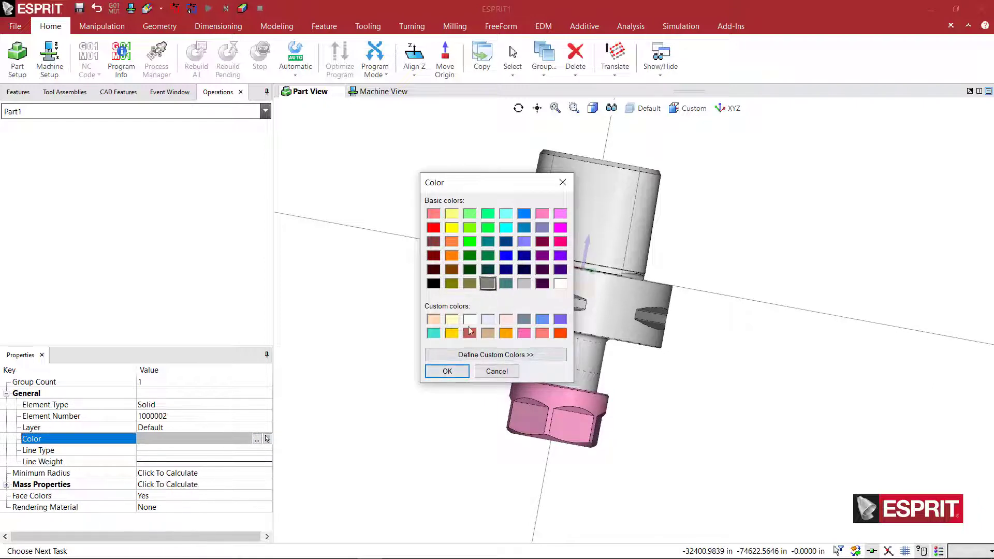
left_click(496, 371)
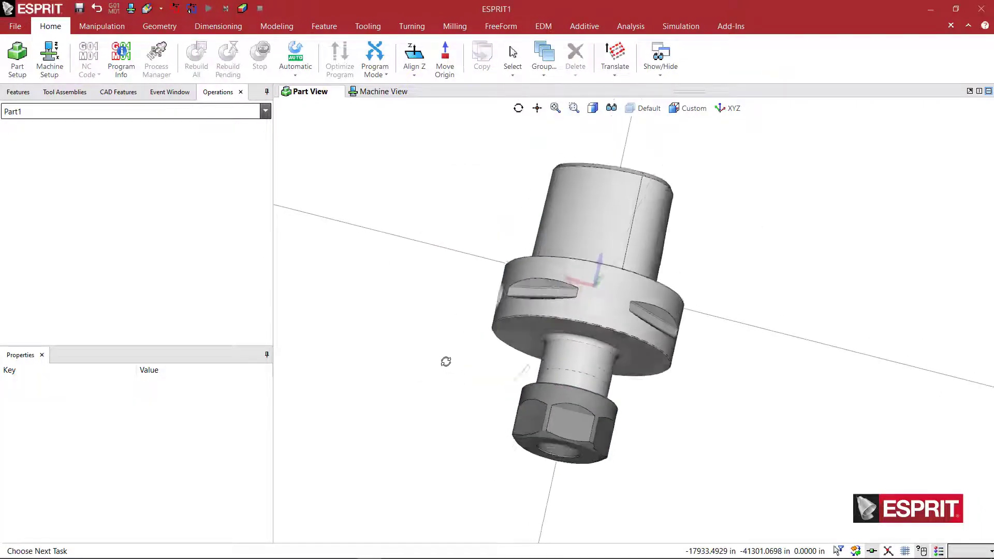
Move the work plane origin to the center of the collet nut's front face.
left_click_drag(446, 361, 453, 332)
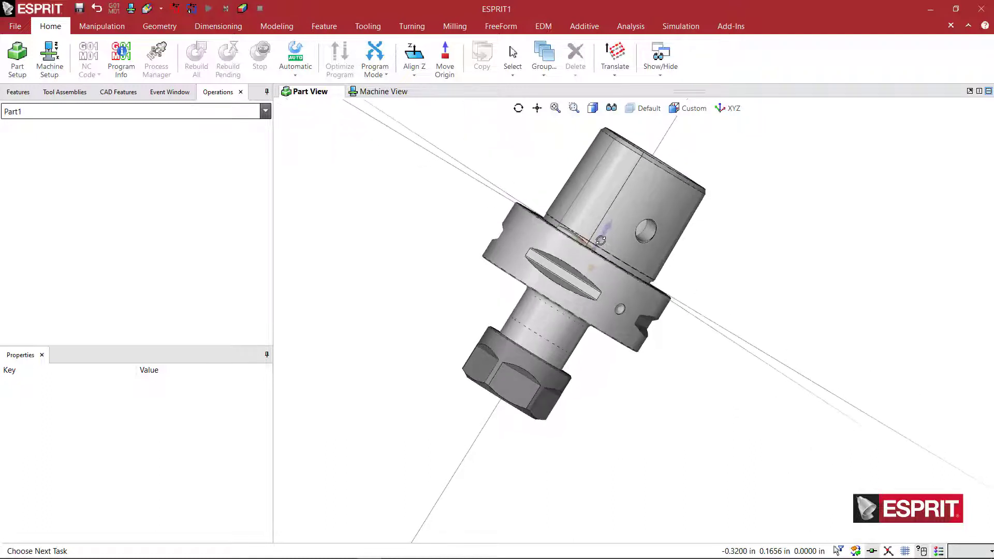
left_click_drag(600, 241, 550, 336)
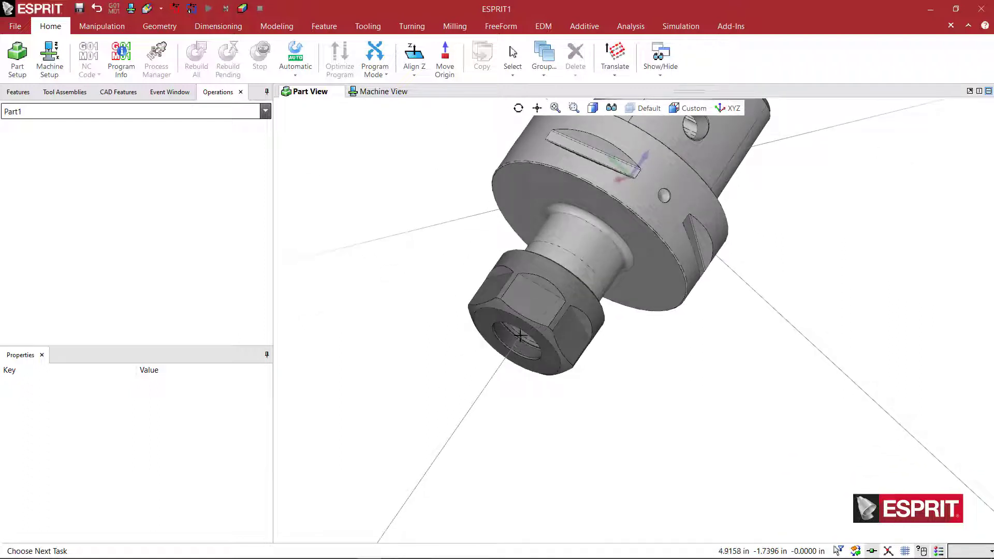
left_click(614, 57)
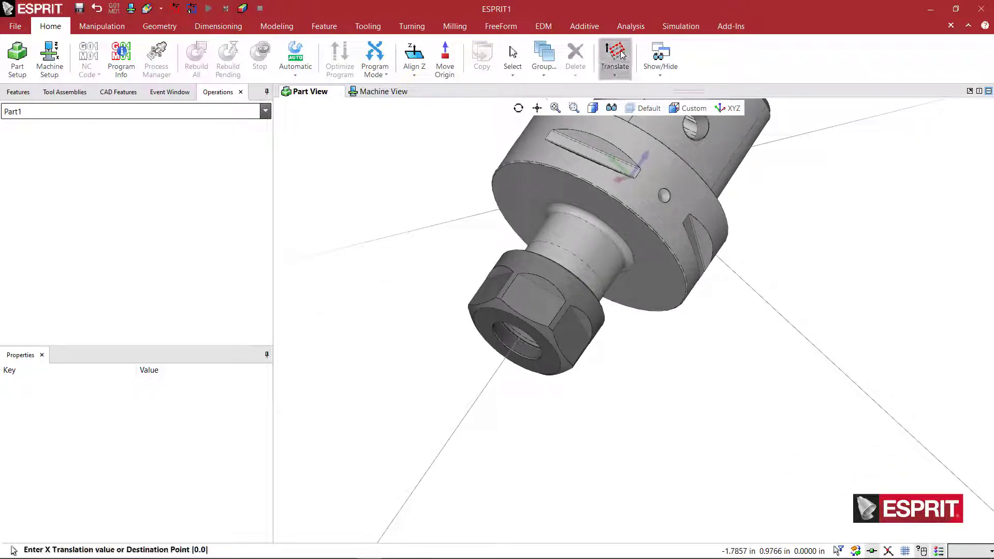
left_click(520, 340)
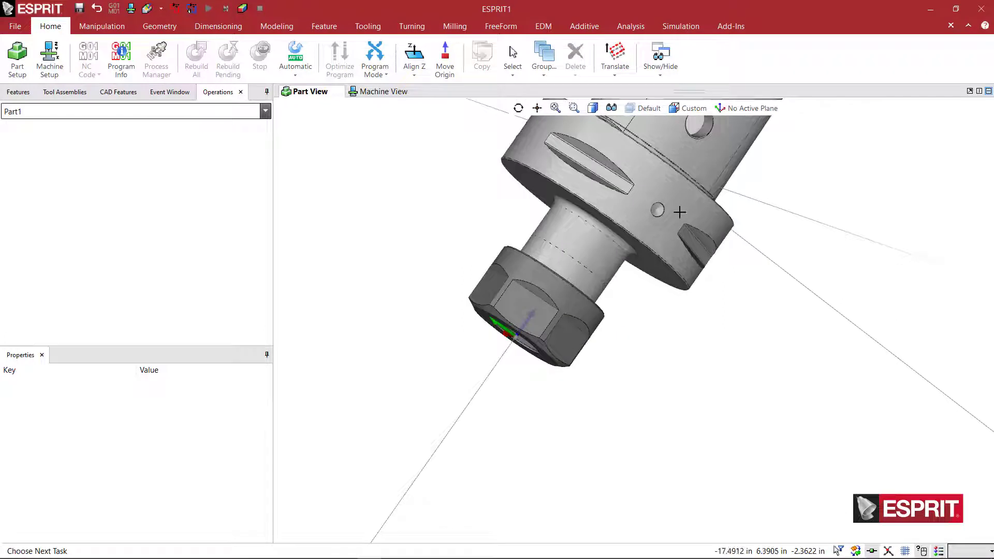
Rename work plane Plane 1 to TA_1 and go to the File page.
left_click(746, 108)
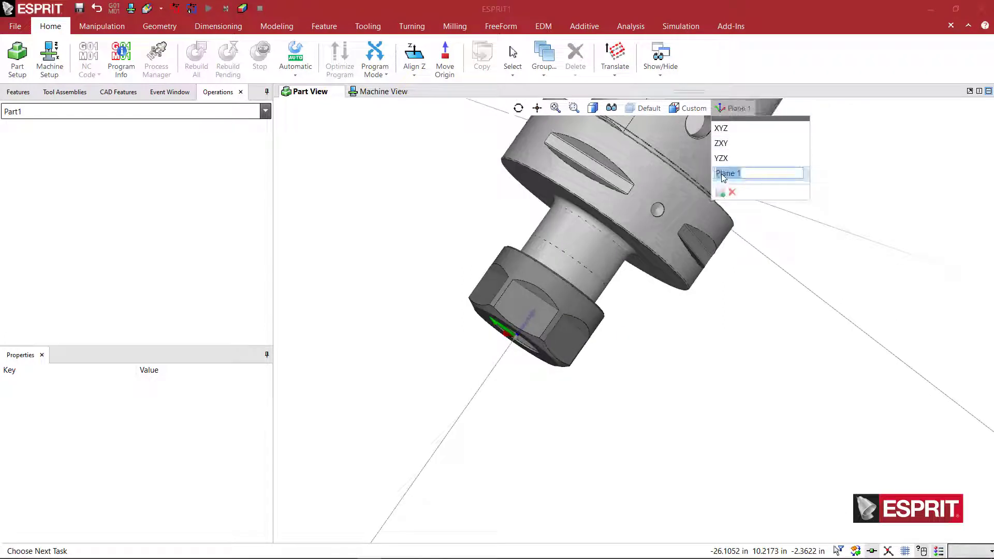
type("TA")
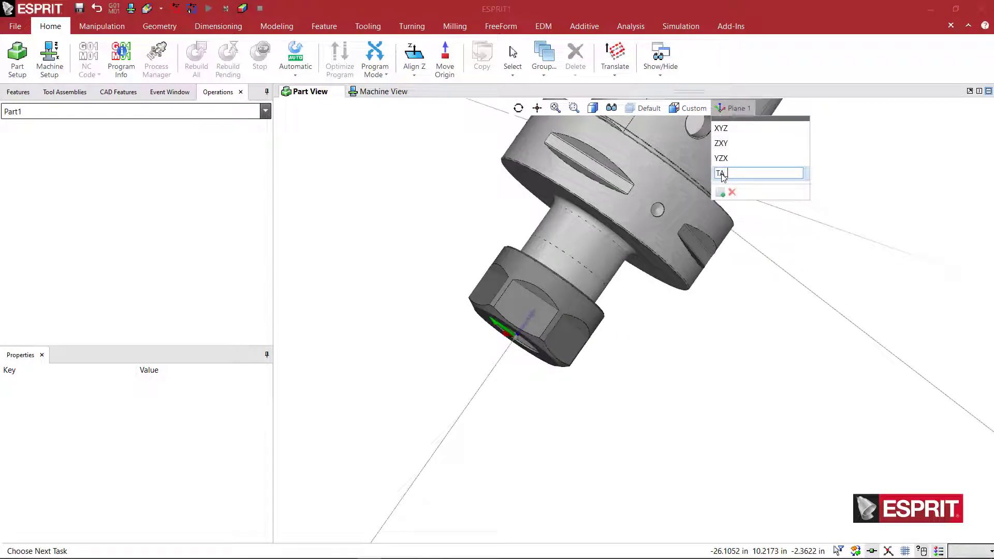
type("_1")
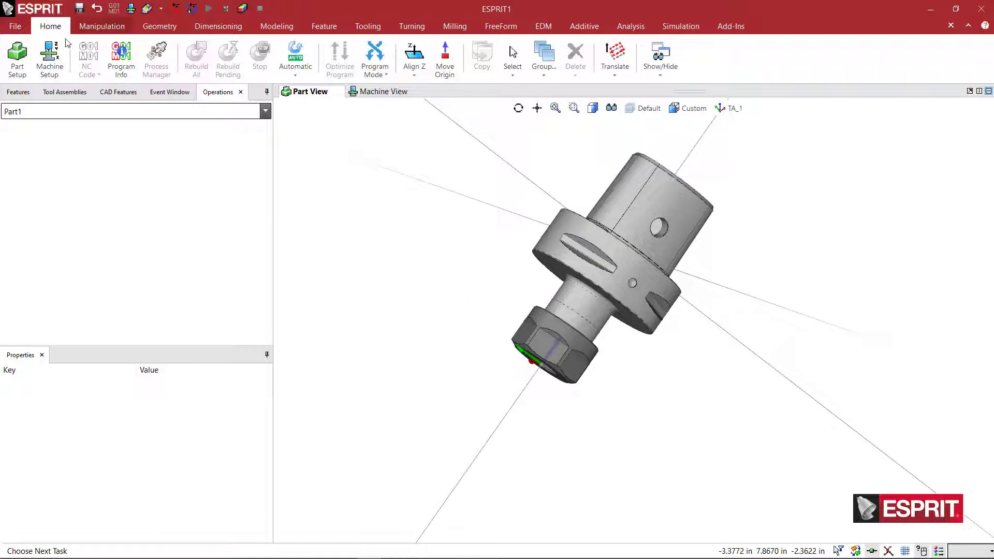
left_click(15, 26)
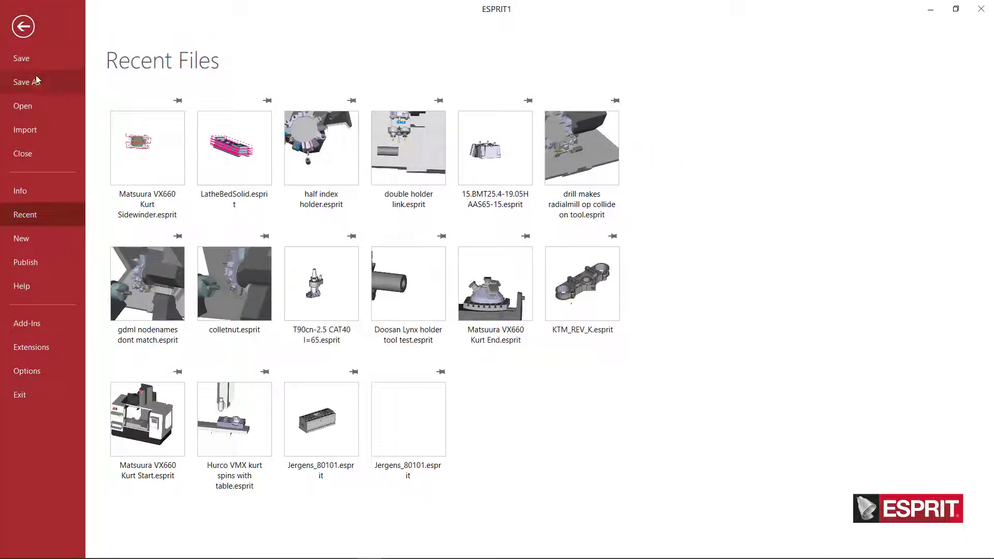
Save As a Holder File (*.gdml) named 280612020.gdml in the Capto C6 folder.
left_click(27, 82)
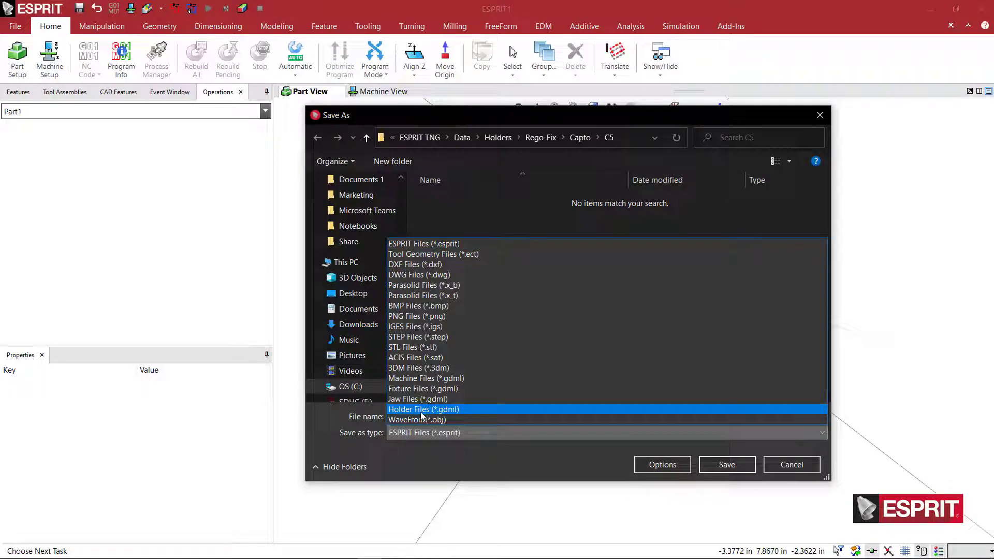
left_click(423, 409)
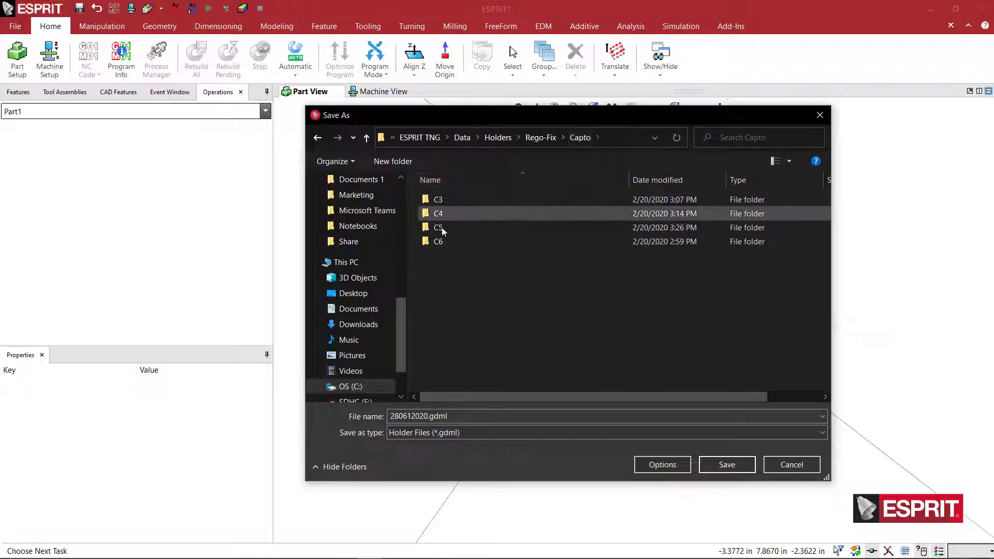
double_click(438, 241)
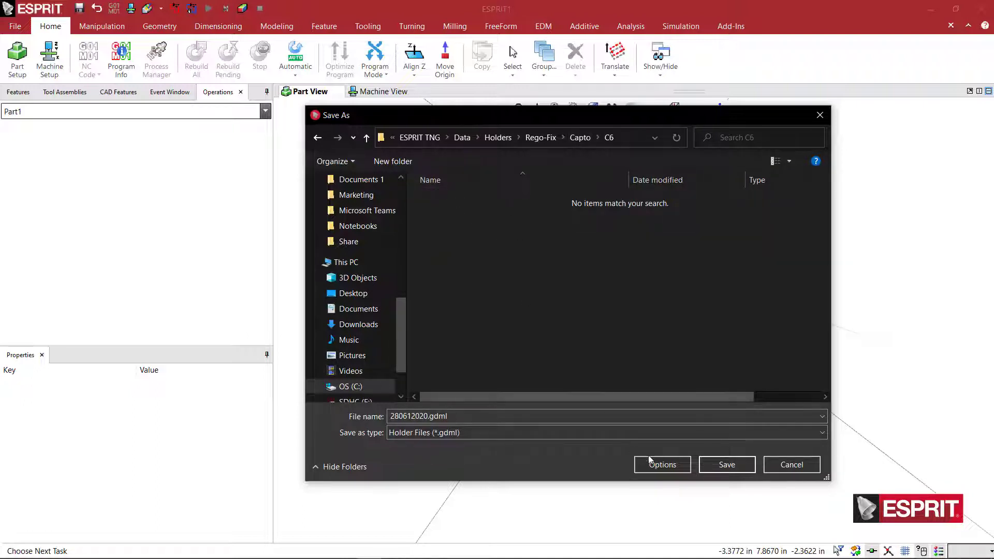
left_click(727, 465)
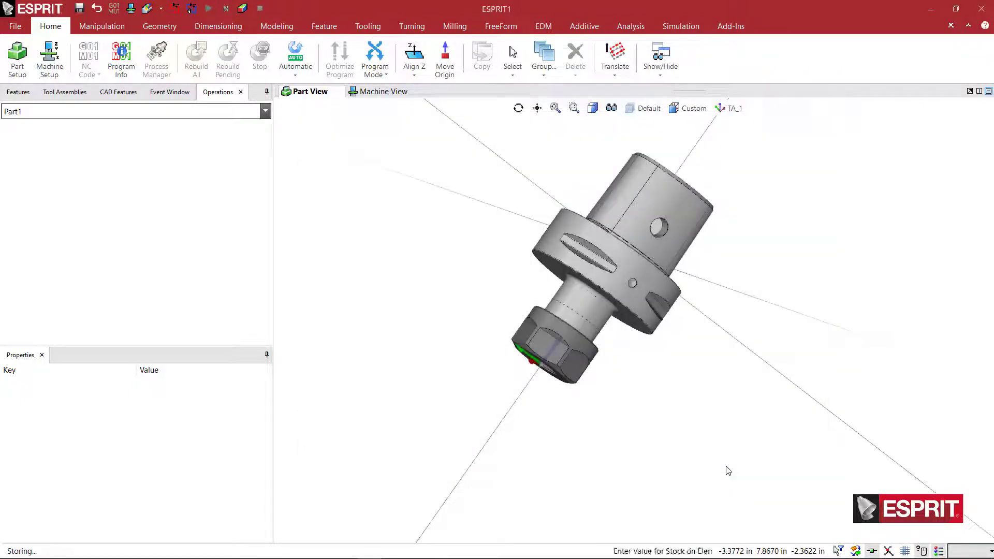